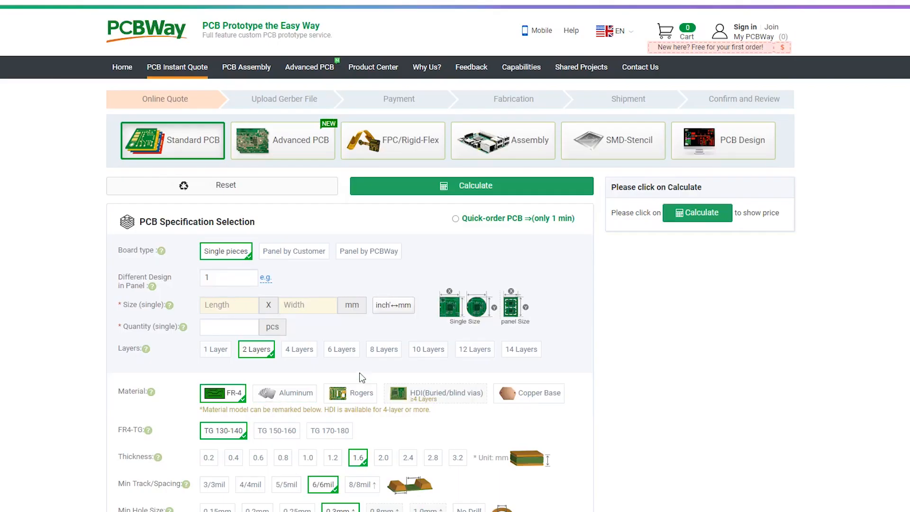
# Switch the instant quote to the Assembly Service form and scroll through it
pyautogui.click(502, 139)
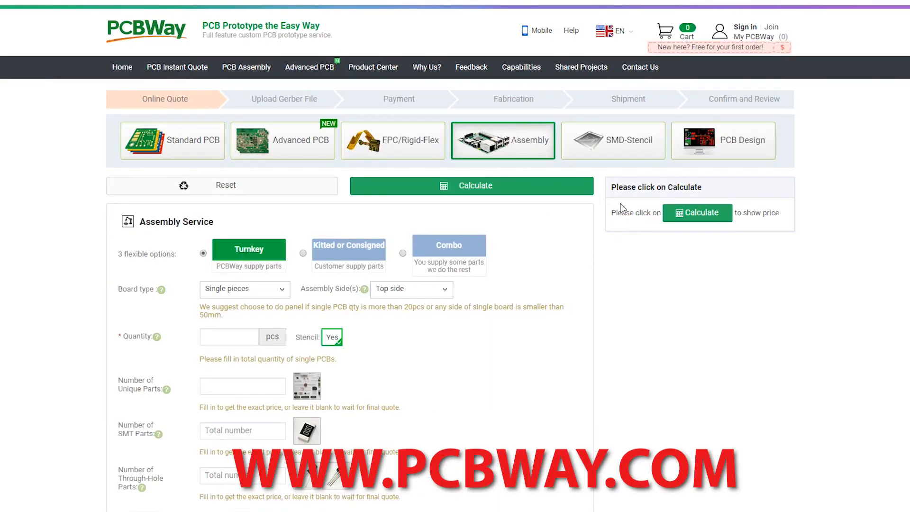
pyautogui.scroll(-3)
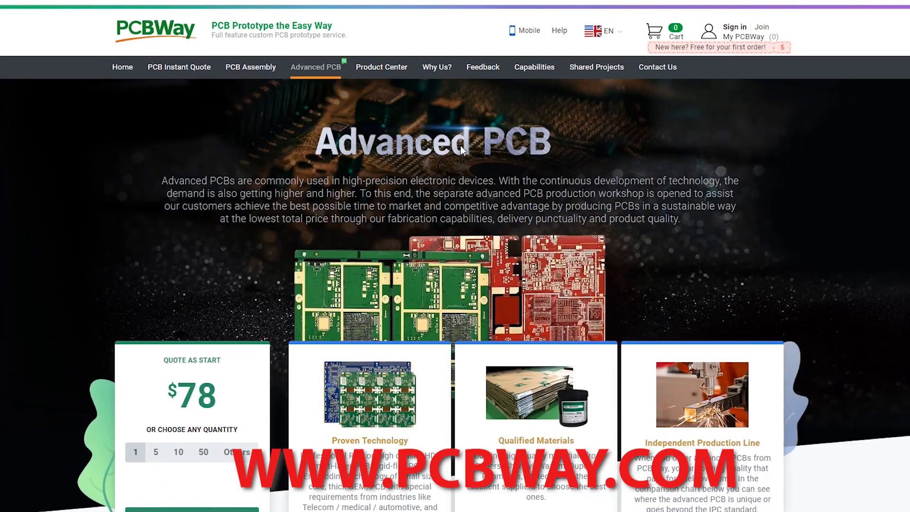
# Scroll the Advanced PCB page to the Quote As Start card and feature panels
pyautogui.scroll(-3)
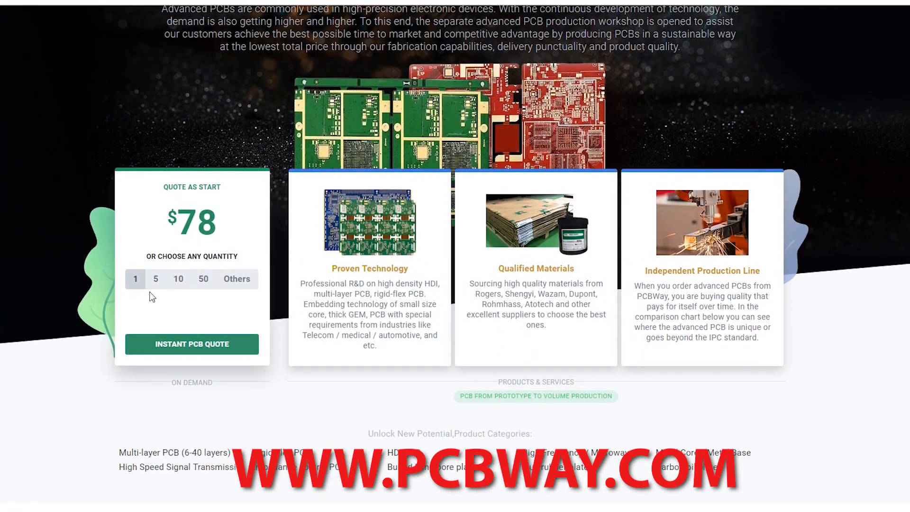
pyautogui.click(179, 279)
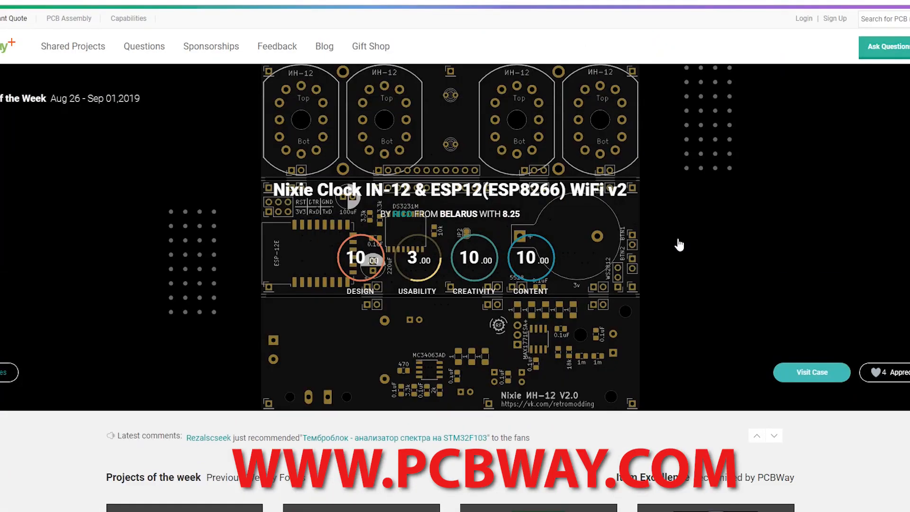
# Scroll past the featured Nixie Clock to the Projects of the week grid
pyautogui.scroll(-3)
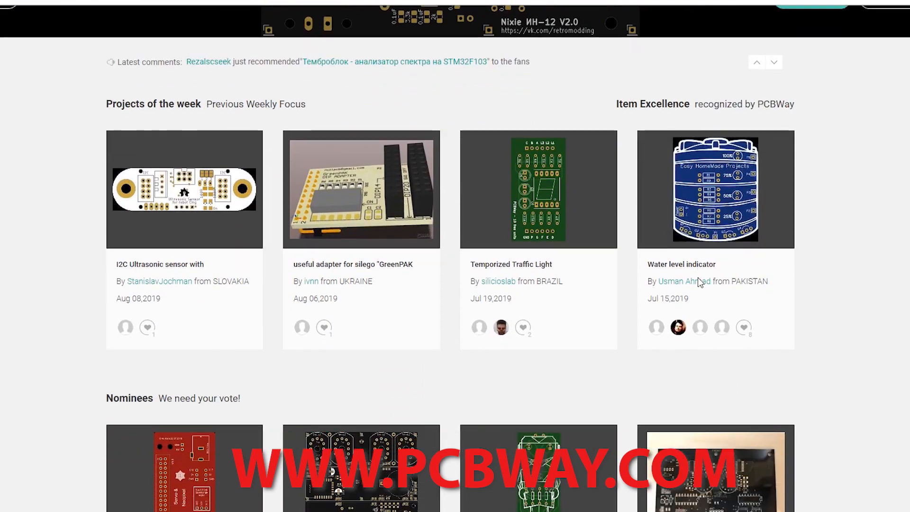
pyautogui.scroll(-3)
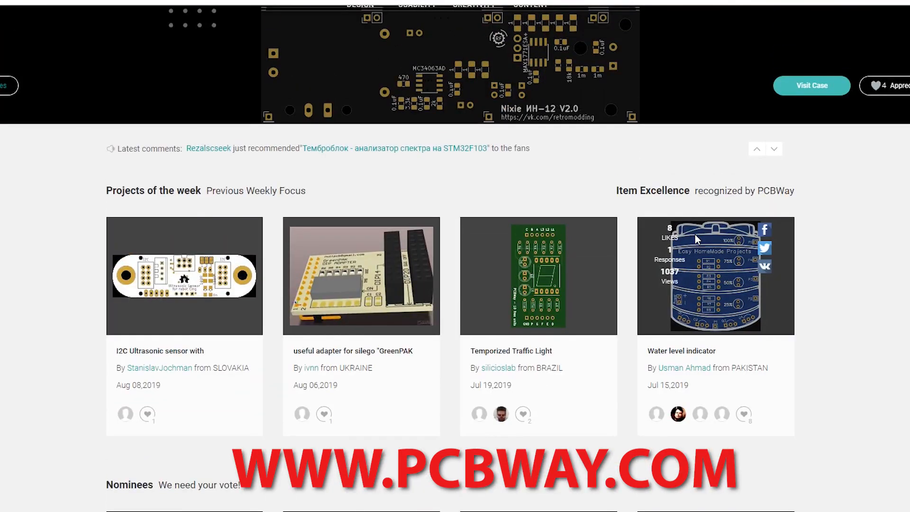